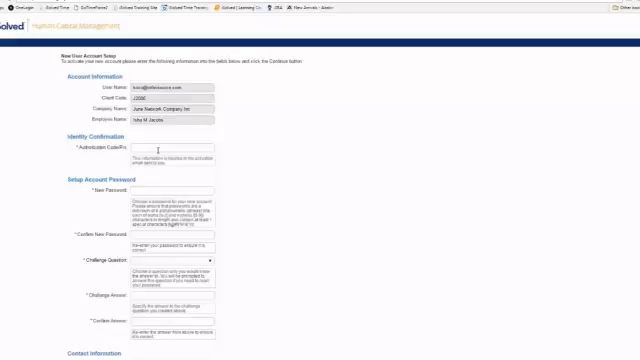
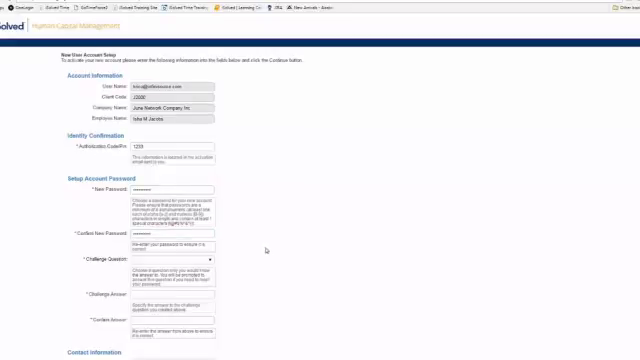
- Select a challenge question under Setup Account Password
scroll("down", 3)
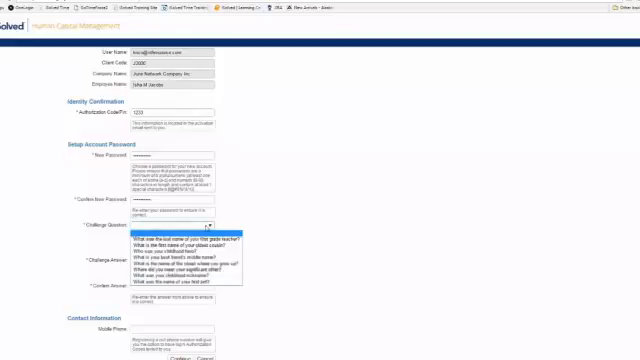
left_click(190, 236)
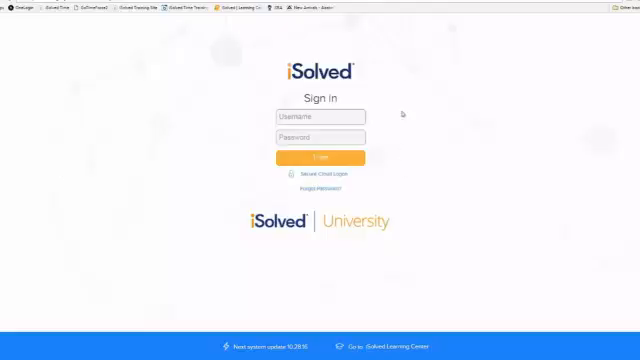
mouse_move(400, 198)
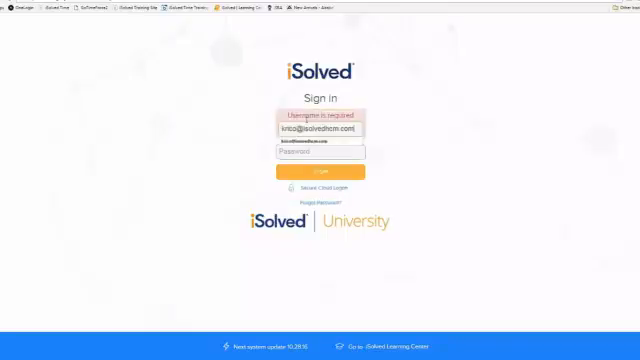
left_click(322, 138)
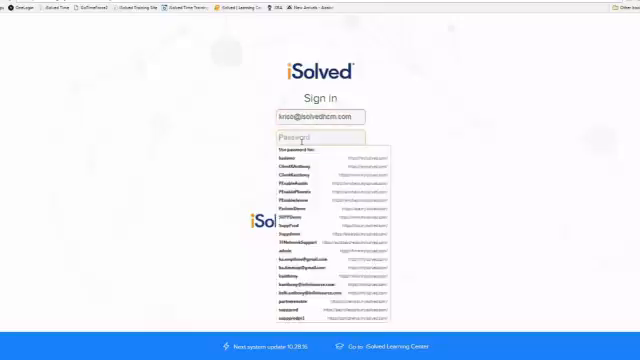
left_click(320, 142)
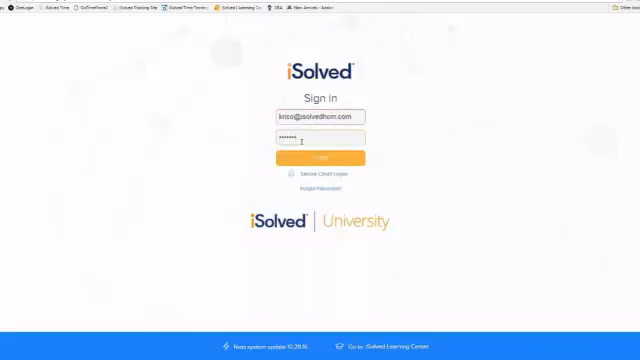
type("password")
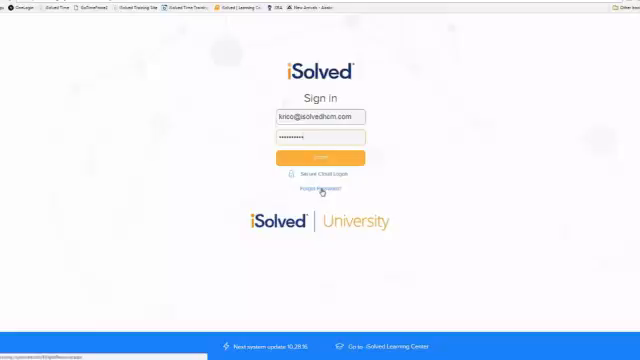
- Go to Forgot Password and begin entering the email as the user name
left_click(318, 188)
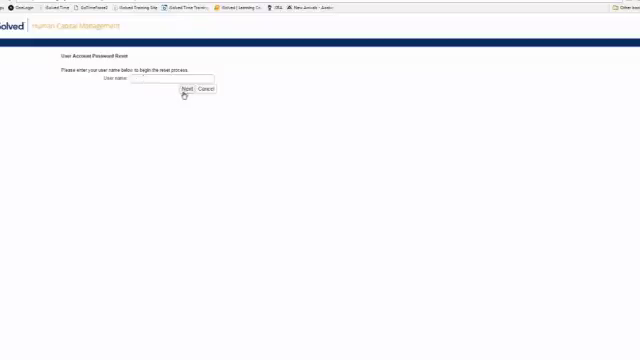
left_click(180, 80)
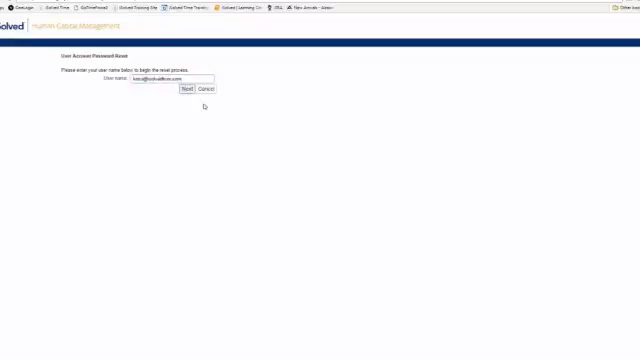
- Search for the account to reach the verification-code delivery options
left_click(186, 88)
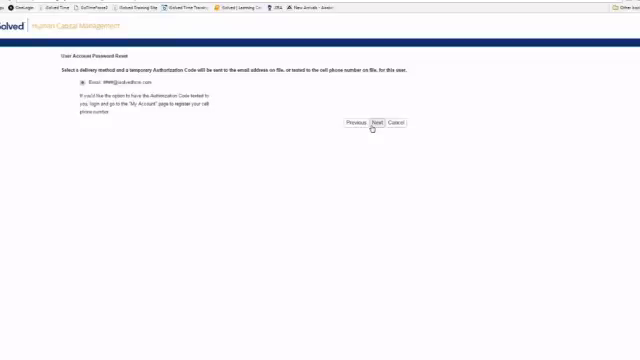
- Cancel password recovery, returning to the empty sign-in page
left_click(376, 122)
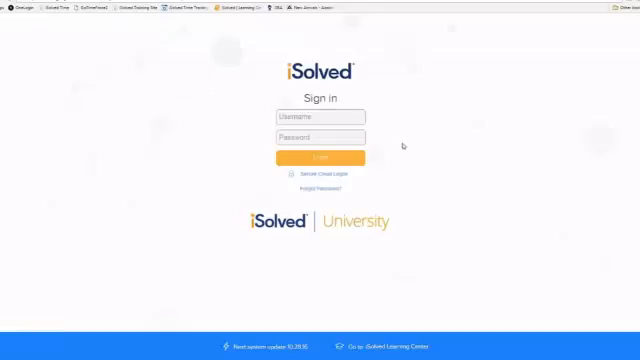
mouse_move(444, 198)
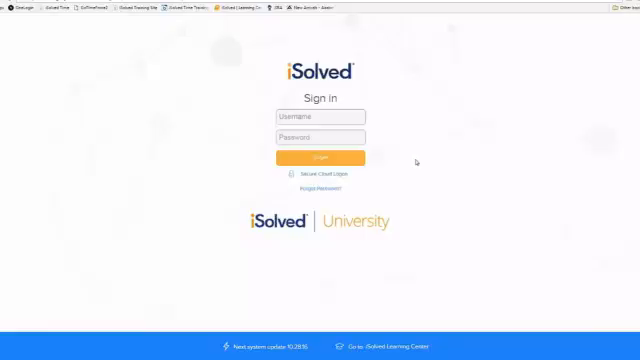
mouse_move(336, 192)
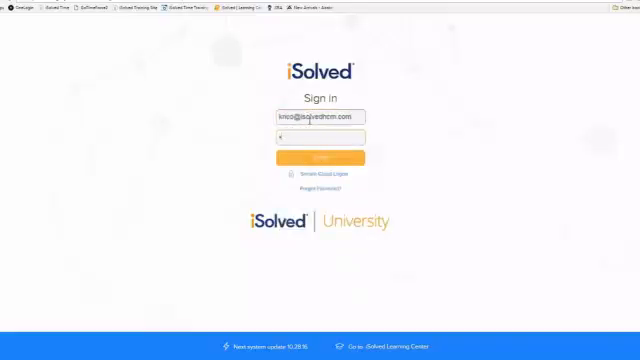
- Log in with the password to reach the employee self-service welcome dashboard
type("password")
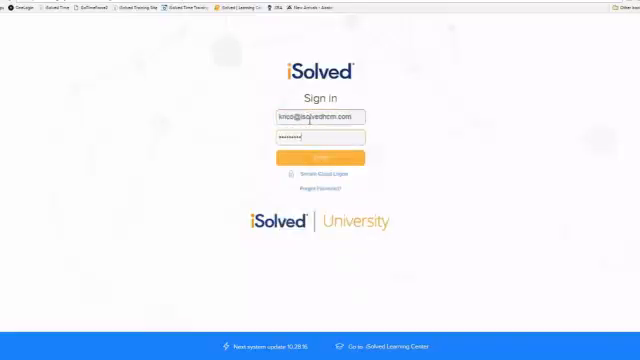
left_click(316, 156)
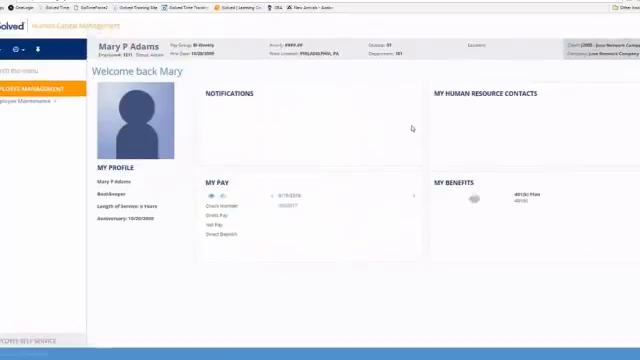
mouse_move(280, 294)
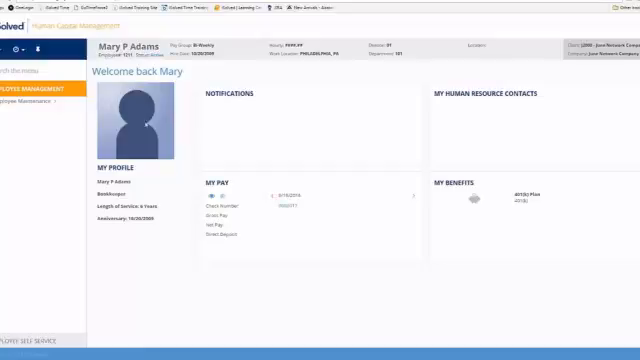
mouse_move(144, 122)
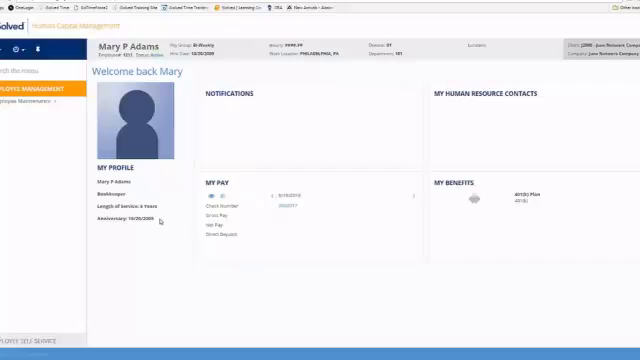
mouse_move(246, 144)
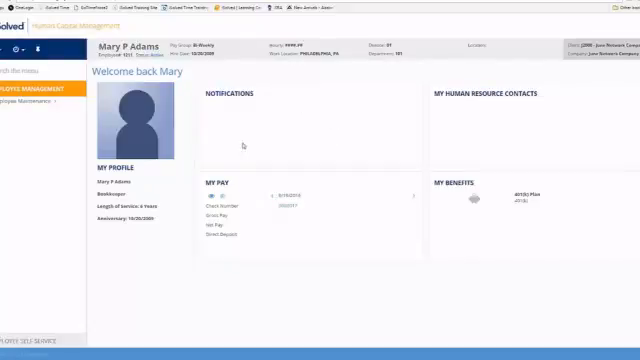
mouse_move(292, 144)
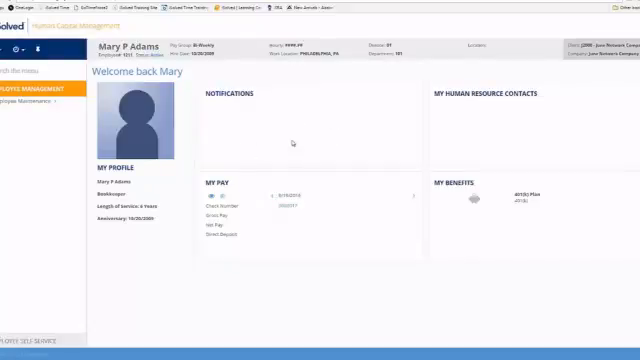
mouse_move(512, 128)
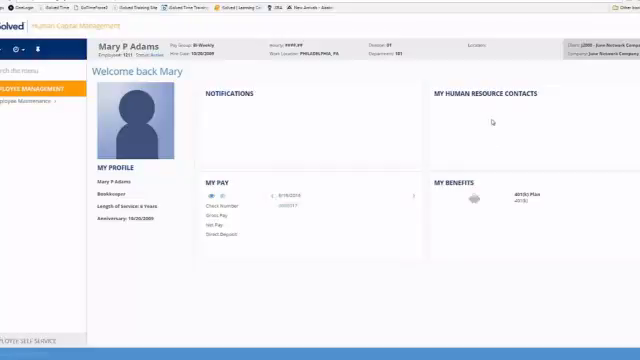
mouse_move(298, 272)
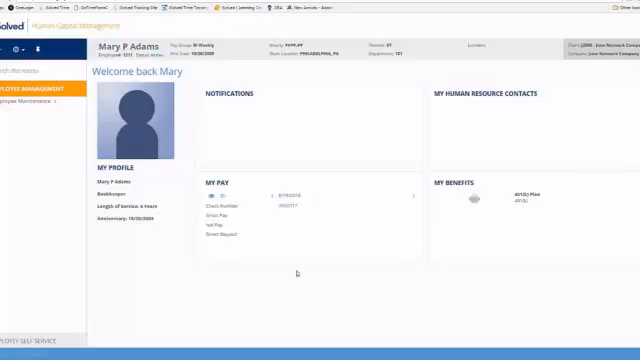
mouse_move(252, 214)
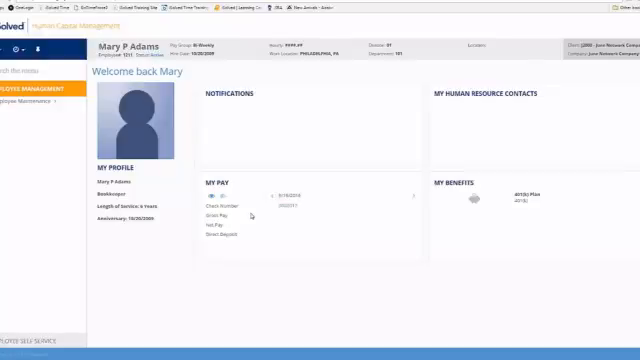
mouse_move(452, 236)
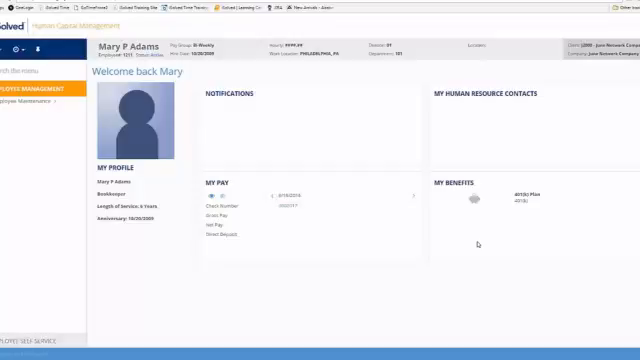
mouse_move(478, 244)
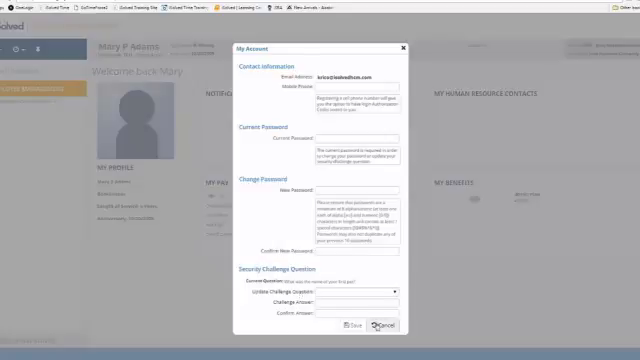
- Close the My Account dialog without saving, returning to the welcome dashboard
left_click(384, 324)
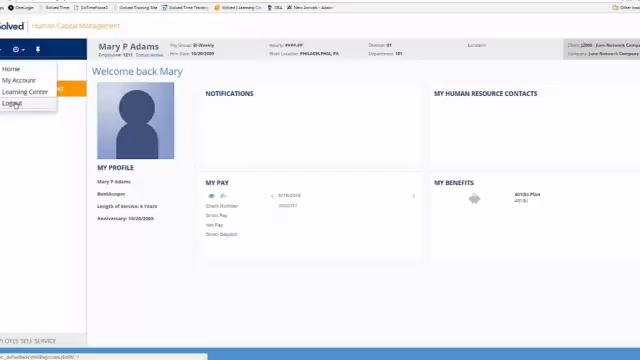
- Log out, then sign back in with the password, landing on Employee Absences
left_click(12, 104)
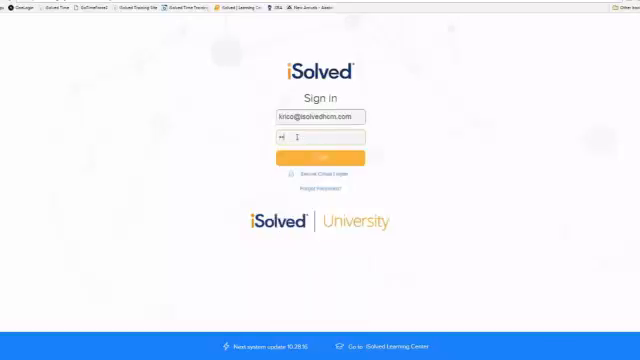
type("password")
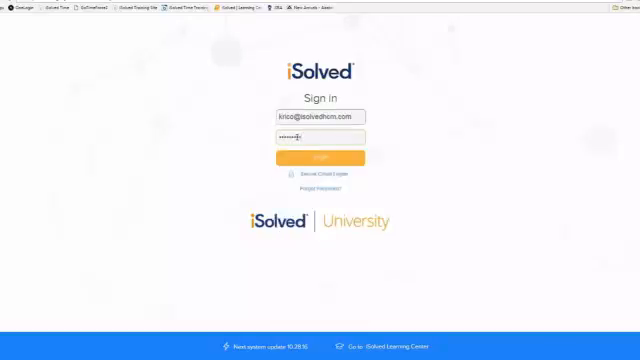
left_click(318, 156)
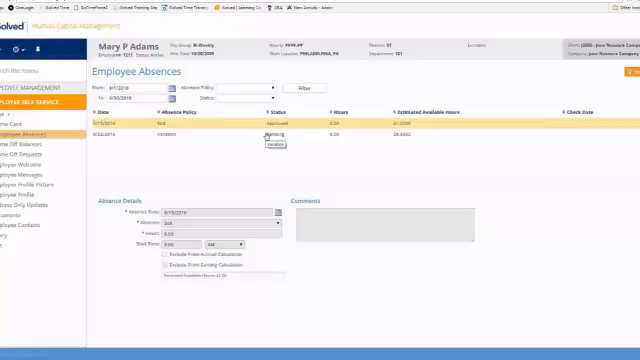
- Show Time Off Balances listing Sick and Vacation leave with their accrual plans
left_click(40, 136)
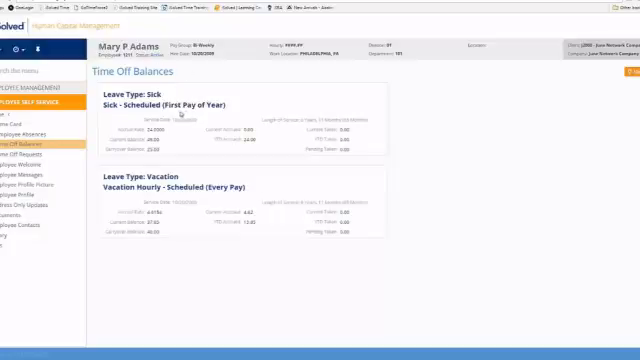
mouse_move(160, 220)
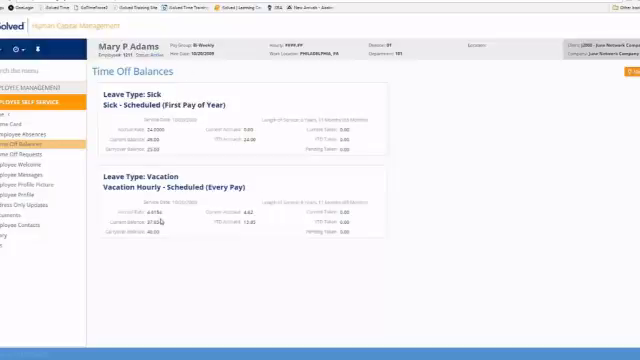